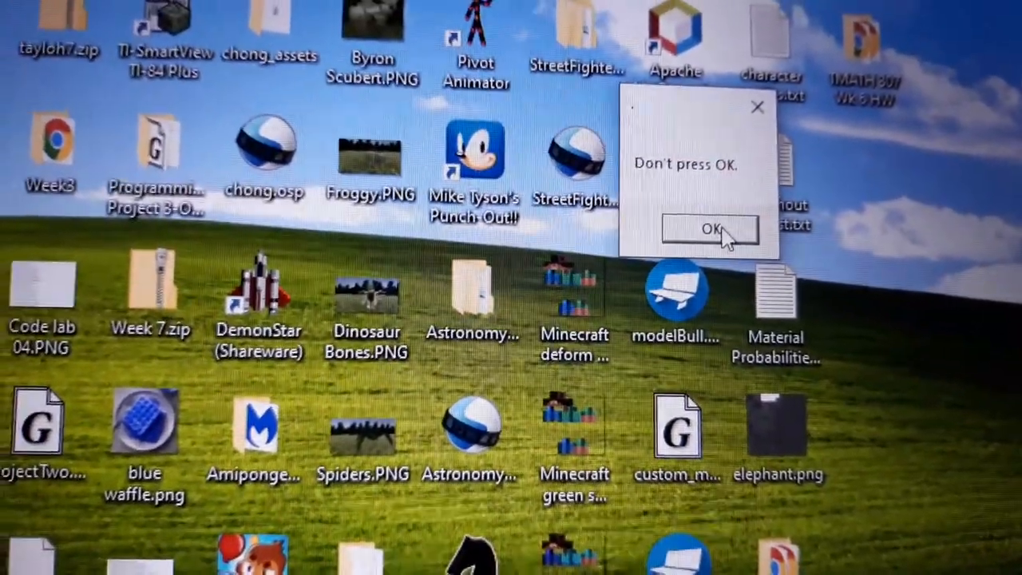
# Step: Accept the 'Don't press OK.', 'DON'T PRESS OK!' and 'YOU'LL REGRET IT ONE DAY!' warnings with OK
pyautogui.click(708, 229)
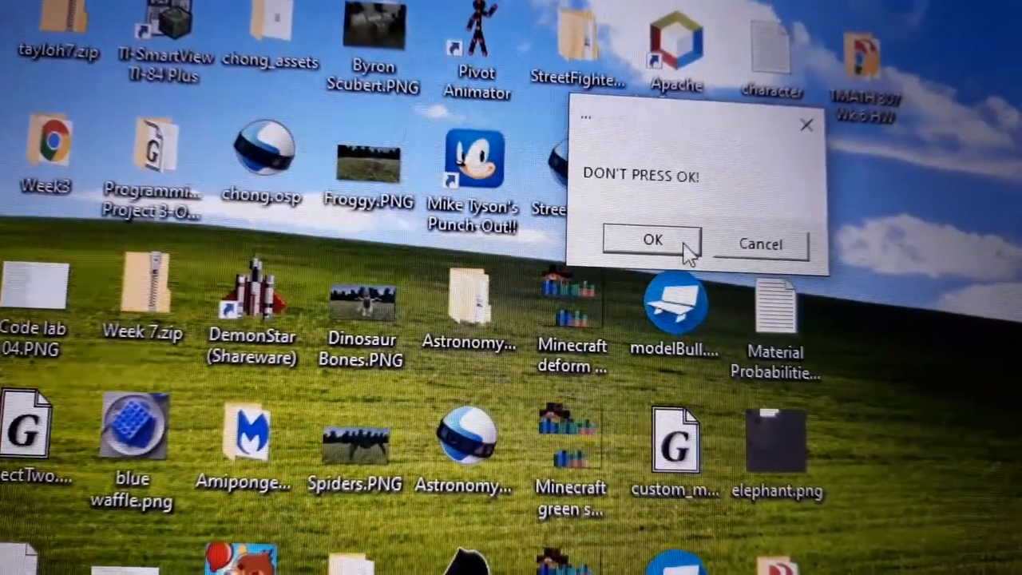
pyautogui.click(652, 239)
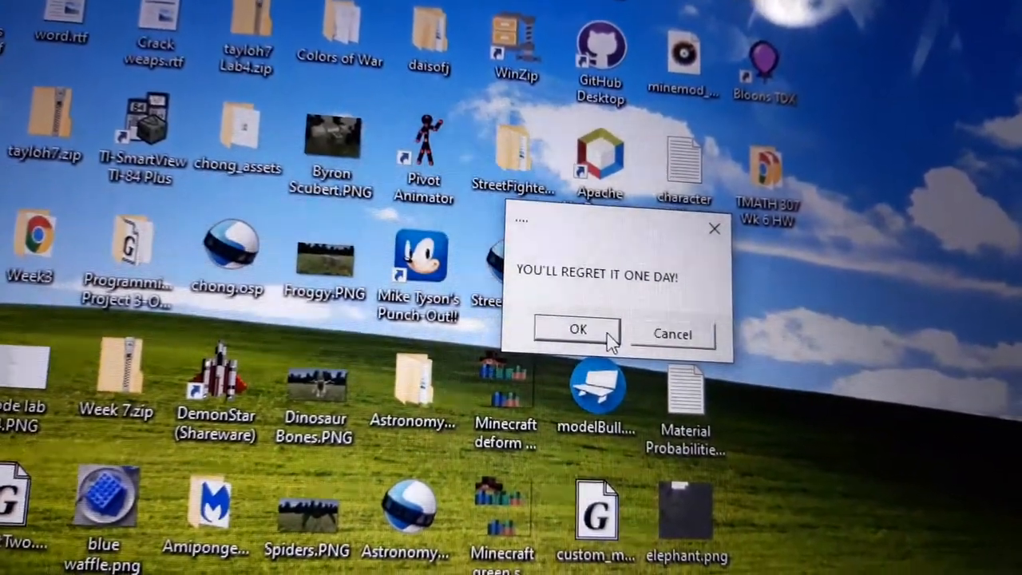
pyautogui.click(577, 331)
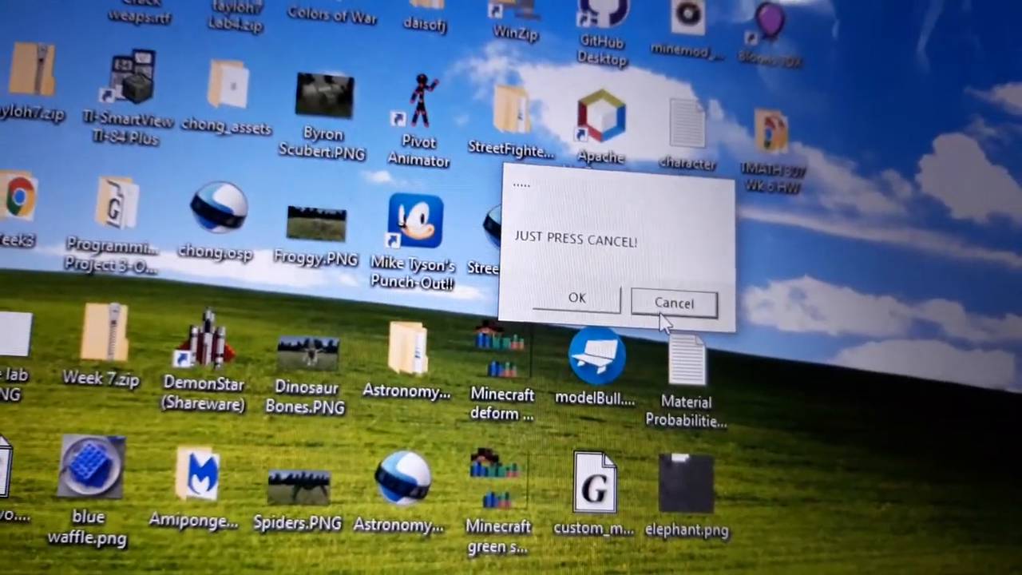
# Step: Cancel the prompt, then OK the 'Finally, thank you', 'GYAAAHHHH' and 'BOI IF YOU DON'T STOP' boxes
pyautogui.click(674, 303)
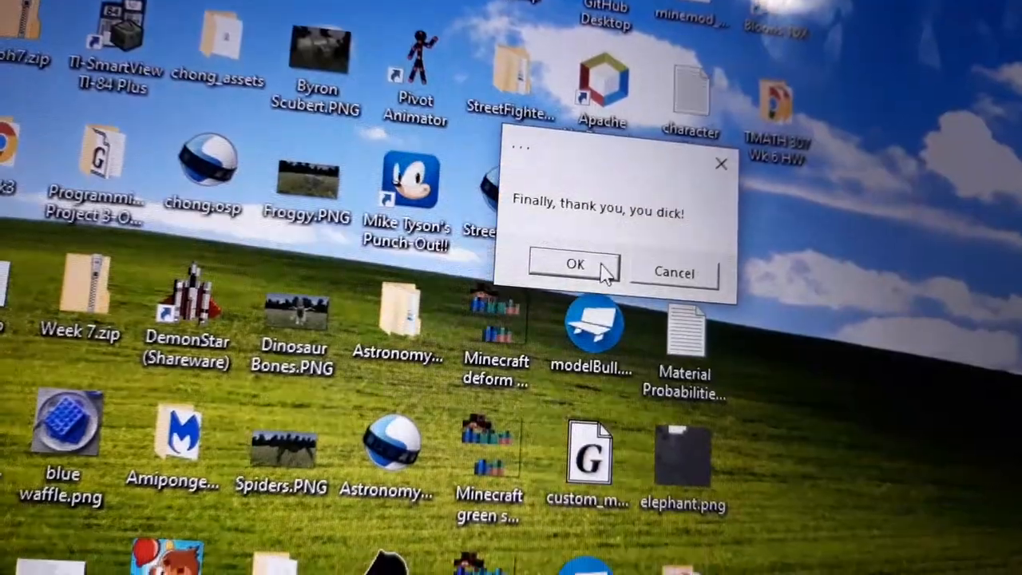
pyautogui.click(576, 264)
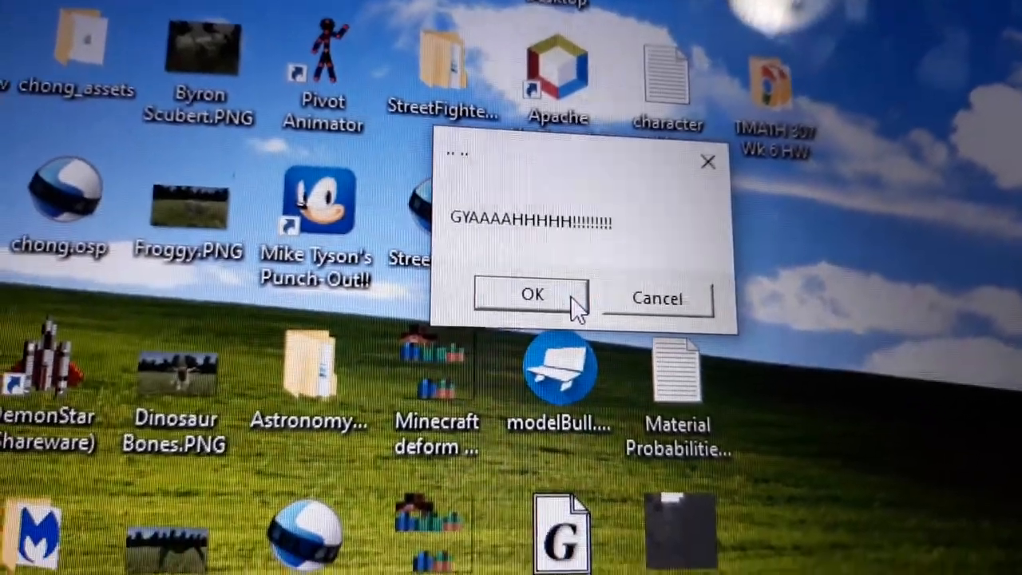
pyautogui.click(531, 295)
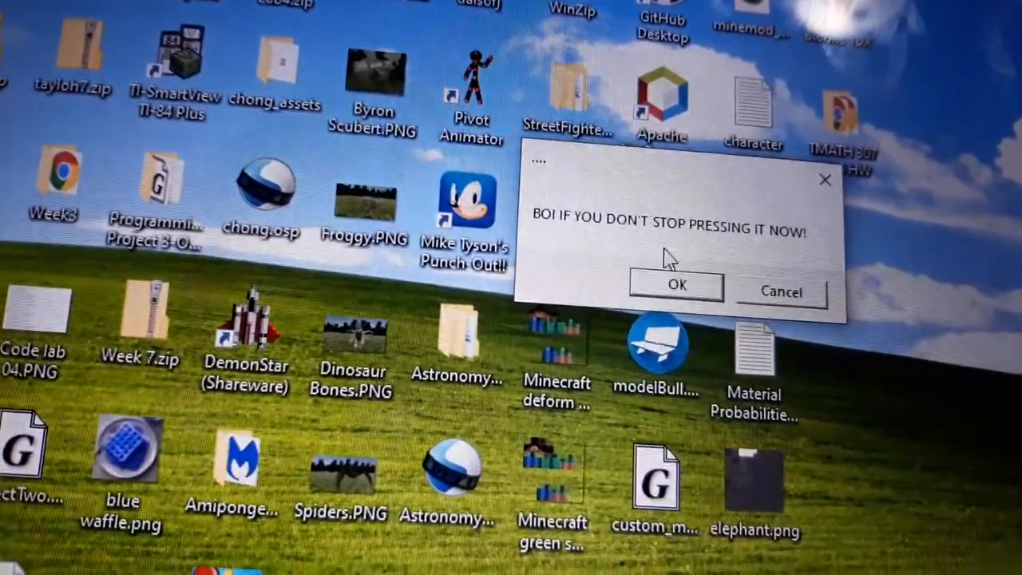
pyautogui.click(676, 285)
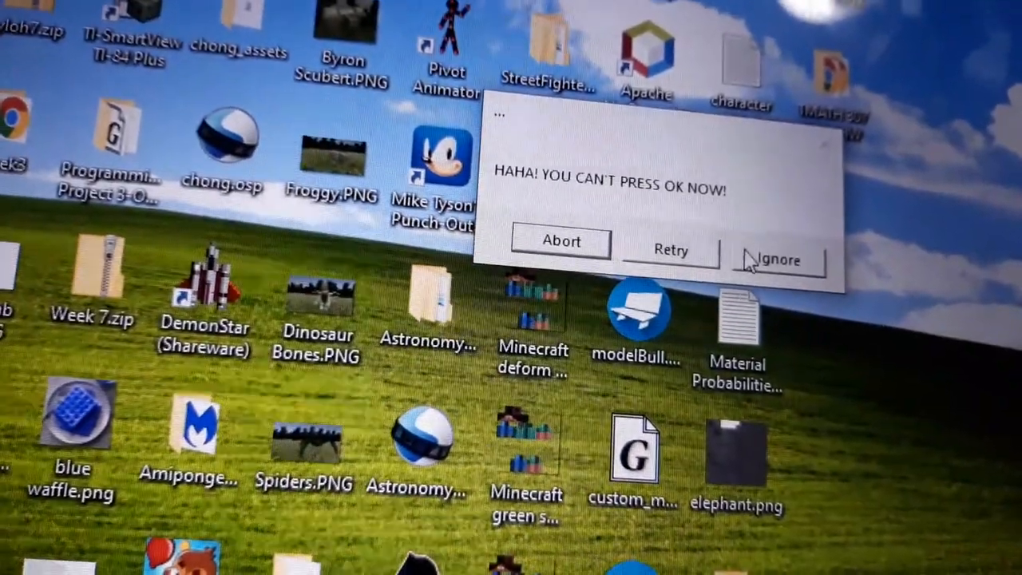
# Step: Answer Ignore, Yes to 'DID YOU JUST CLICK IGNORE?!', OK to 'GETTING ON MY NERVES', Yes to 'YOU ENJOY PISSING ME OFF'
pyautogui.click(776, 260)
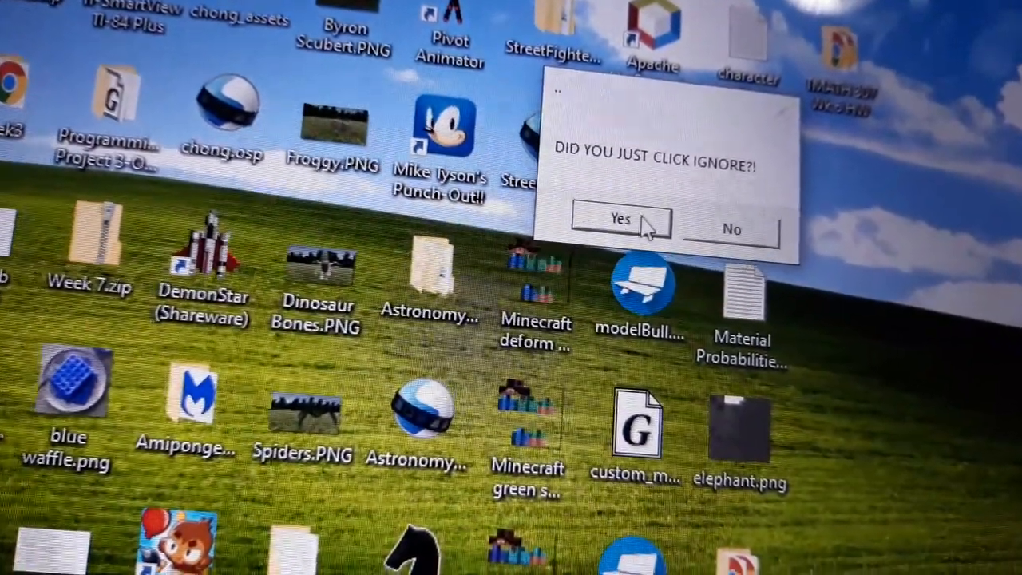
pyautogui.click(622, 219)
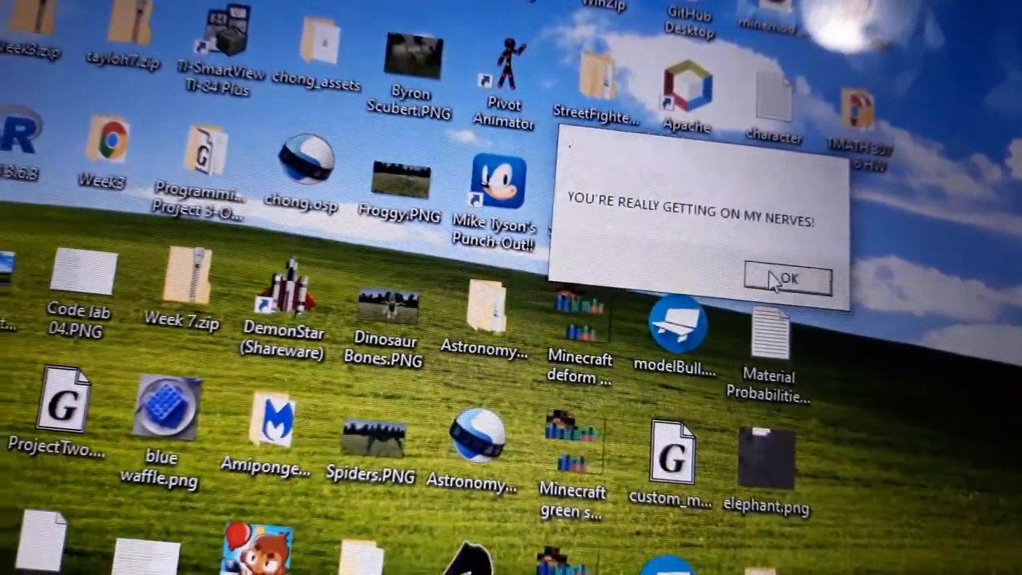
pyautogui.click(786, 277)
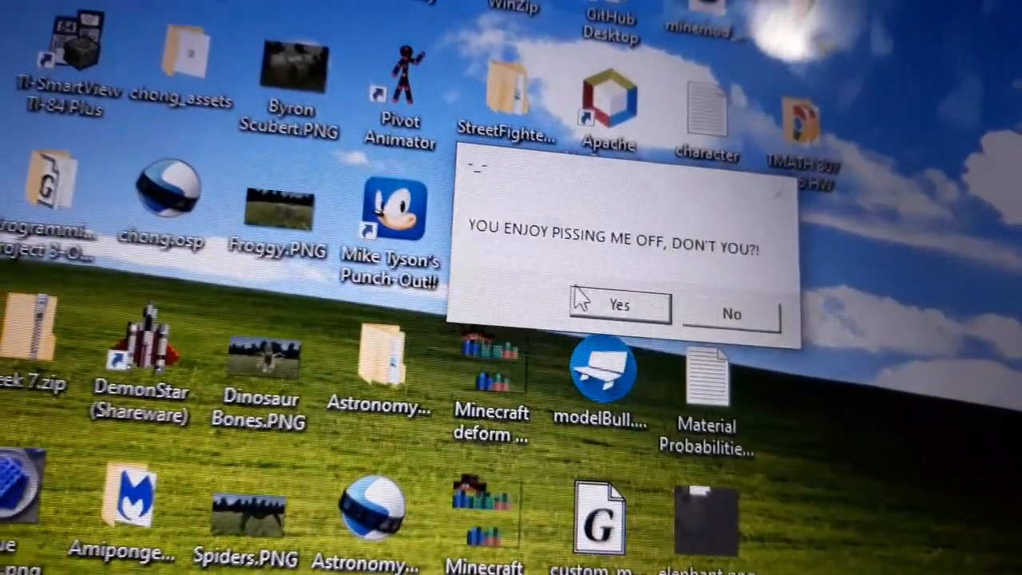
pyautogui.click(618, 306)
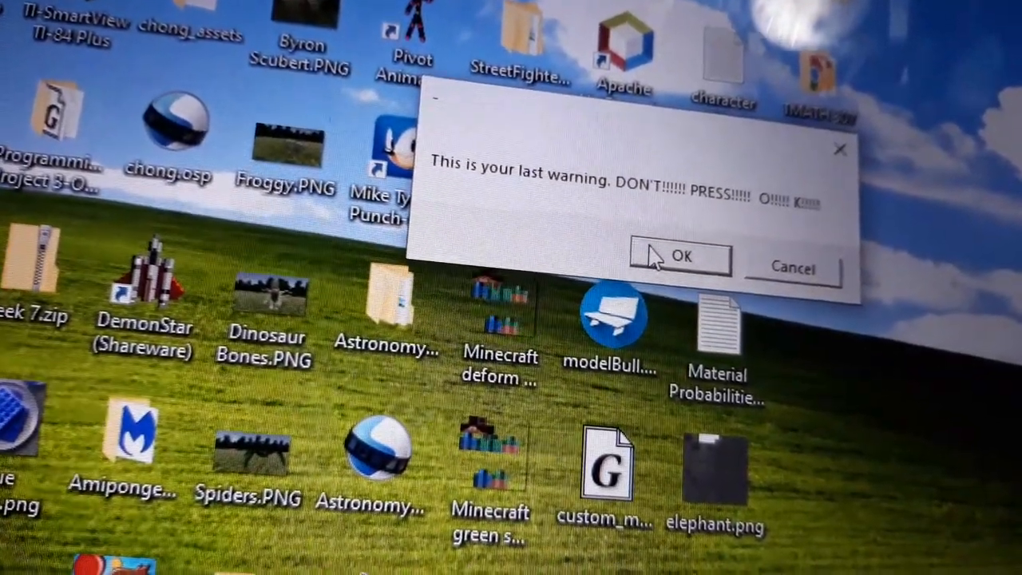
# Step: OK the last warning, then dismiss the red 'YOU HAVE DONE IT THIS TIME!!!!! DIE!!!!!' error
pyautogui.click(680, 256)
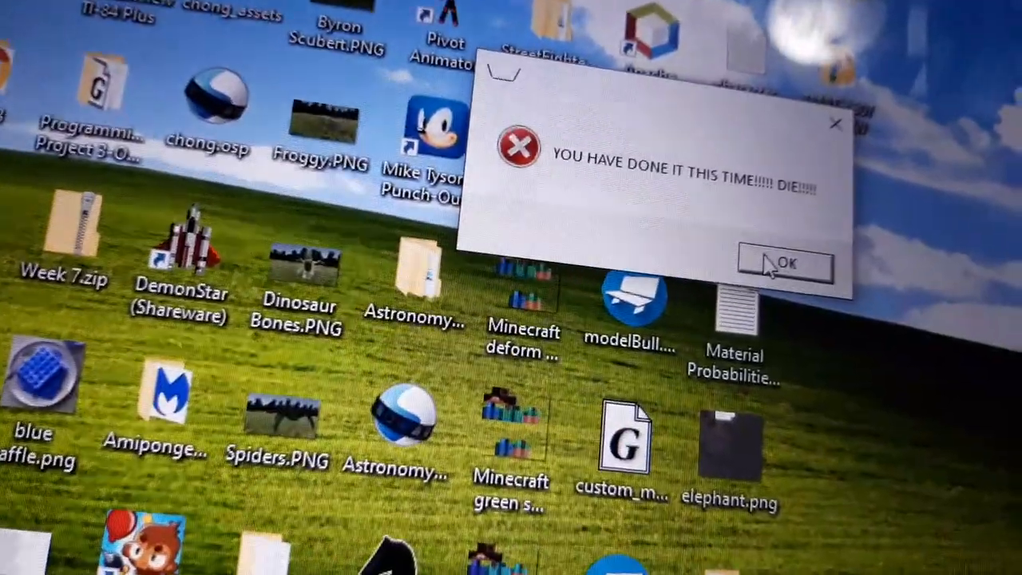
pyautogui.click(785, 265)
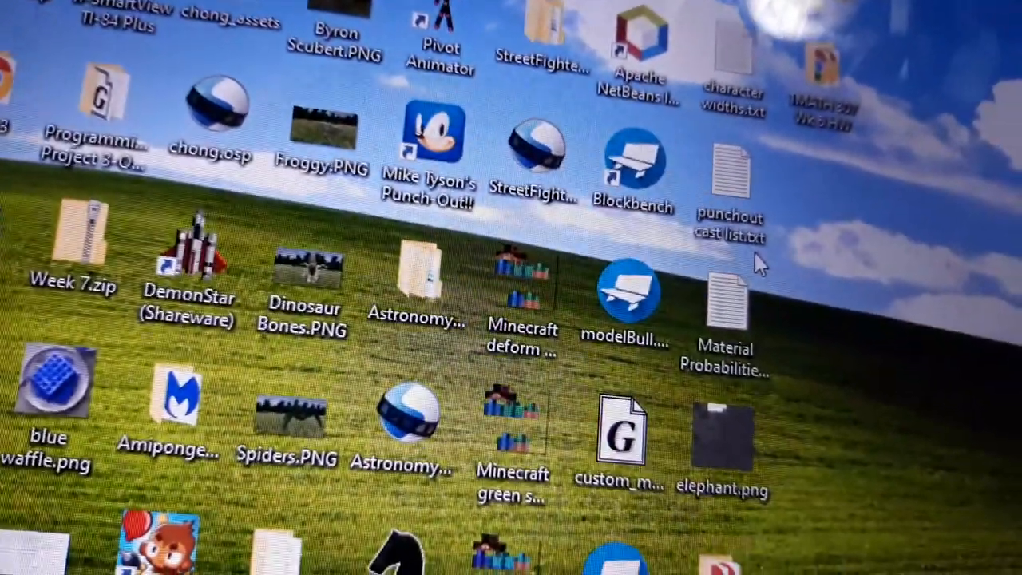